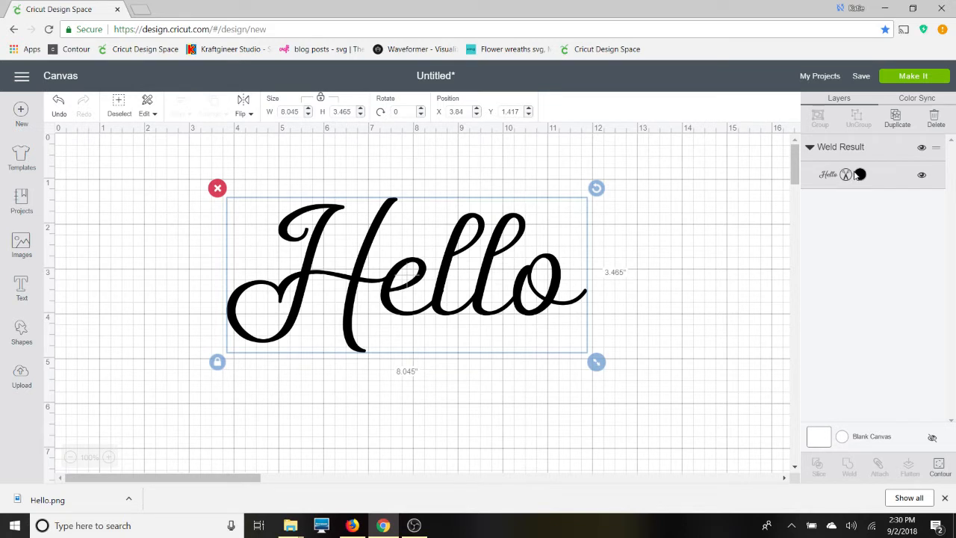
{"action": "mouse_move", "coordinate": [859, 175]}
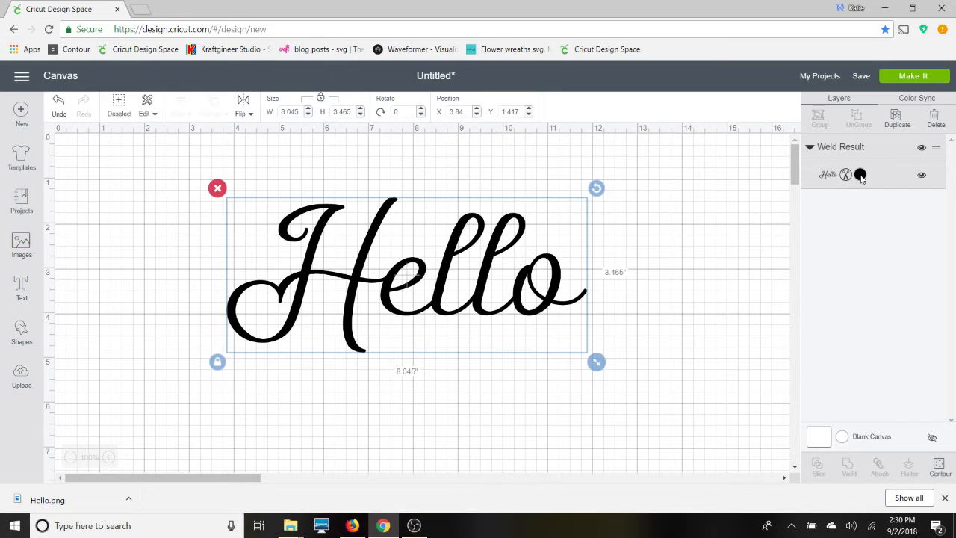
Colour the welded Hello pink, set its operation to Print then Cut and start Make It
{"action": "left_click", "coordinate": [861, 175]}
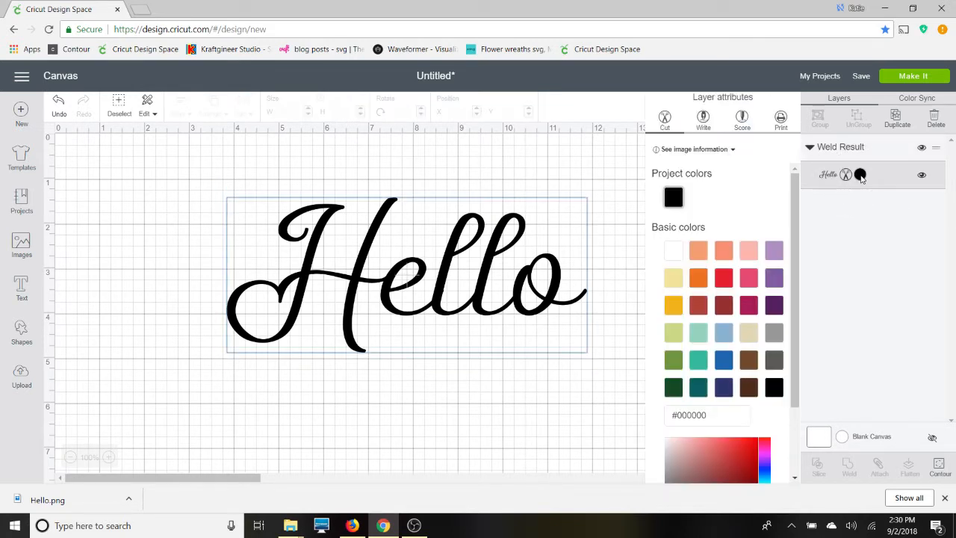
{"action": "mouse_move", "coordinate": [748, 278]}
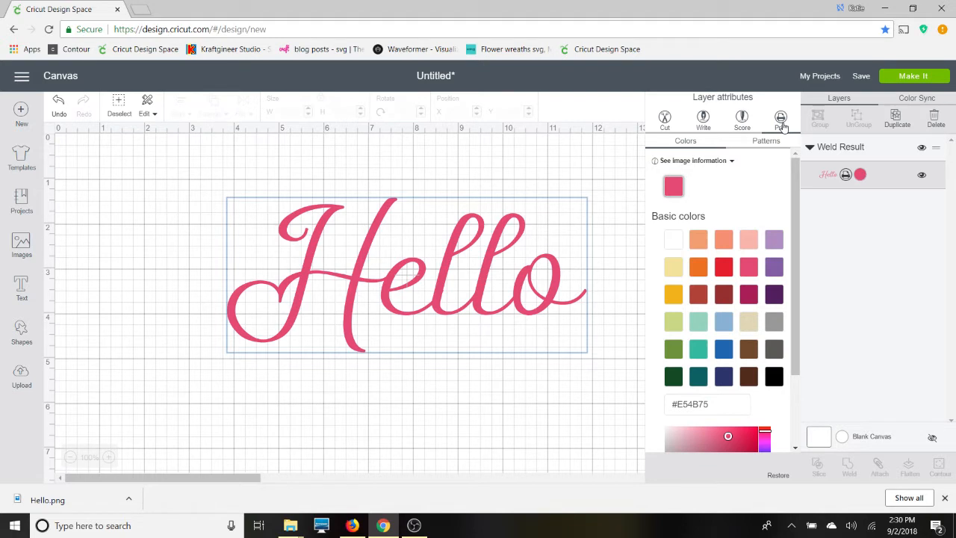
{"action": "left_click", "coordinate": [845, 174]}
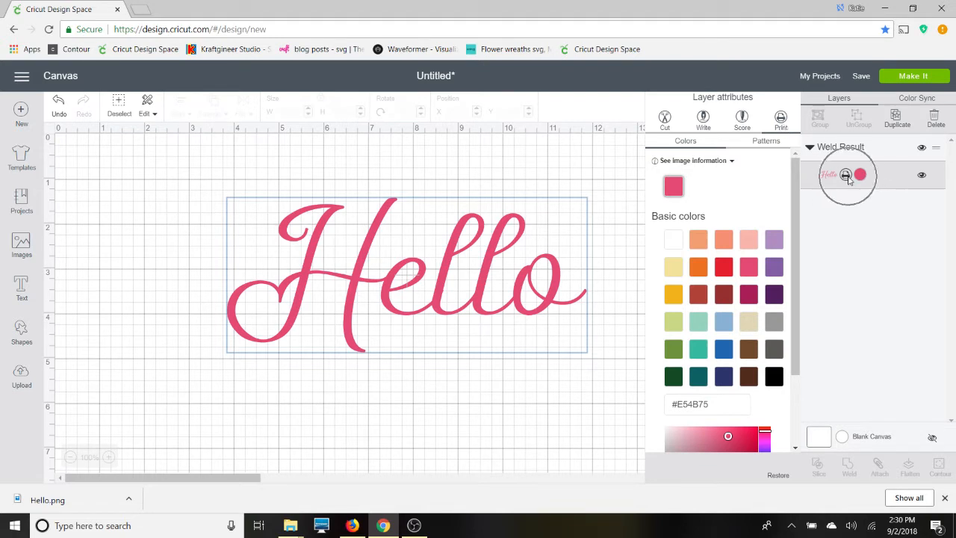
{"action": "left_click", "coordinate": [912, 75]}
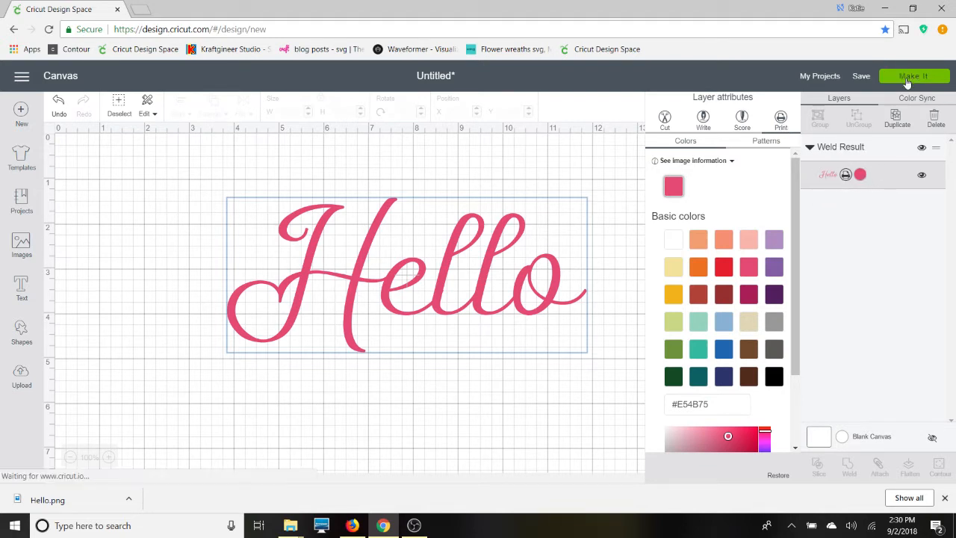
Proceed through the mat layout to Print setup and save the Hello preview as Hello 2.png
{"action": "left_click", "coordinate": [913, 74]}
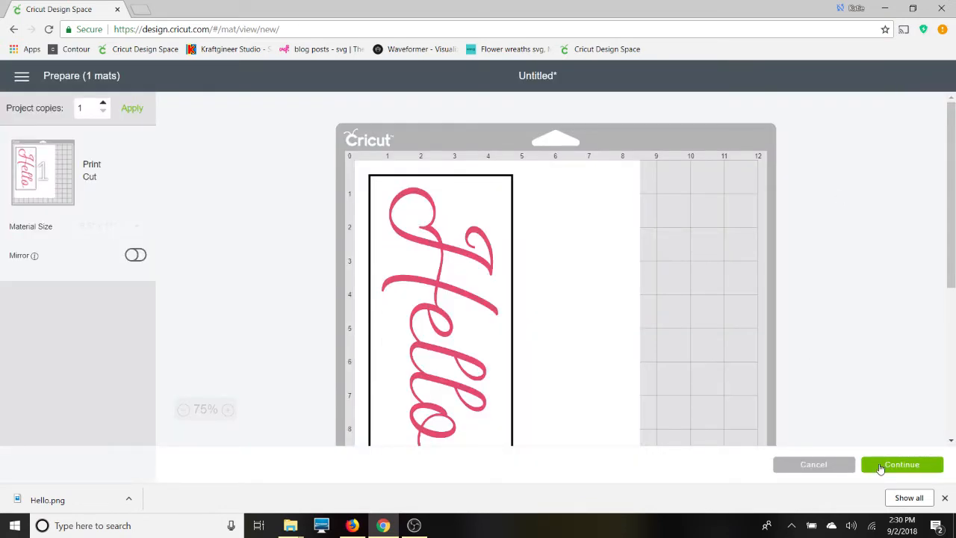
{"action": "left_click", "coordinate": [902, 464]}
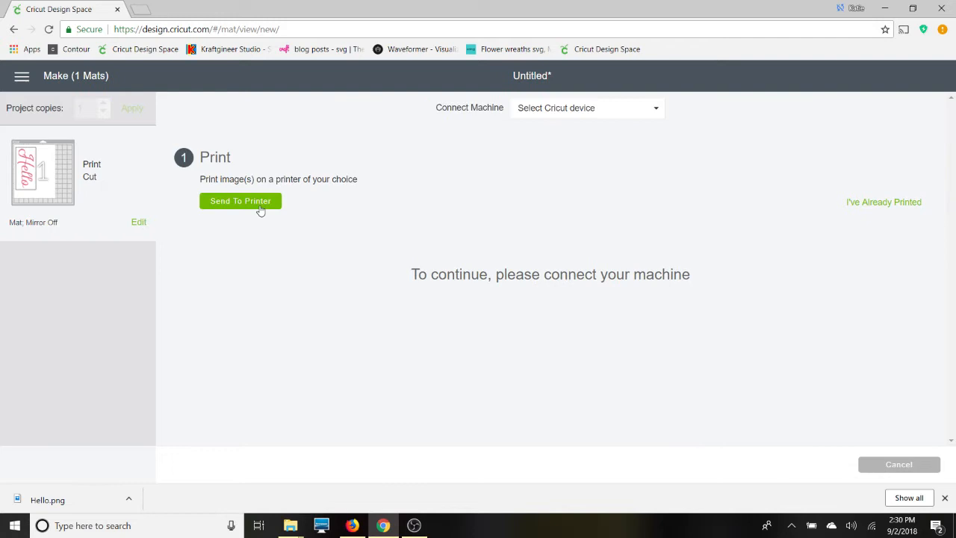
{"action": "left_click", "coordinate": [240, 200]}
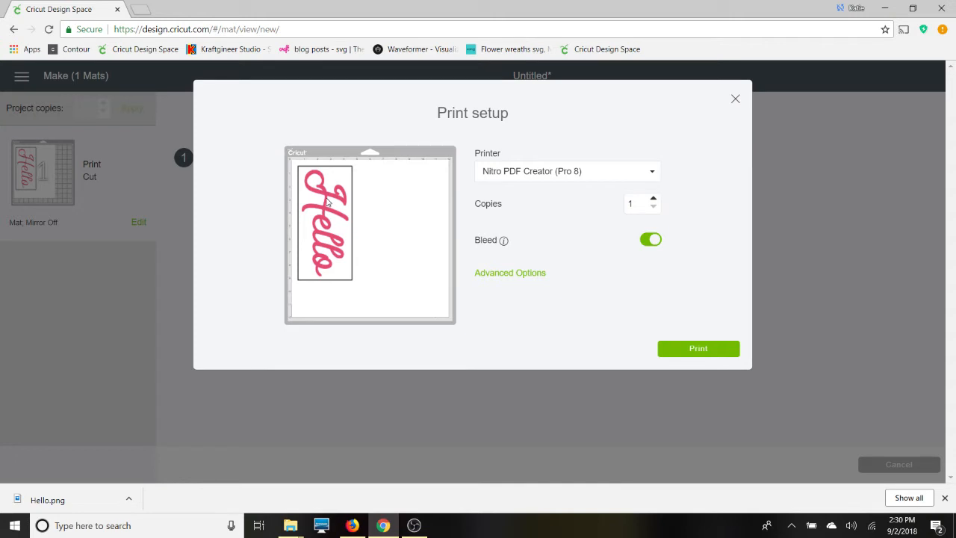
{"action": "right_click", "coordinate": [326, 202]}
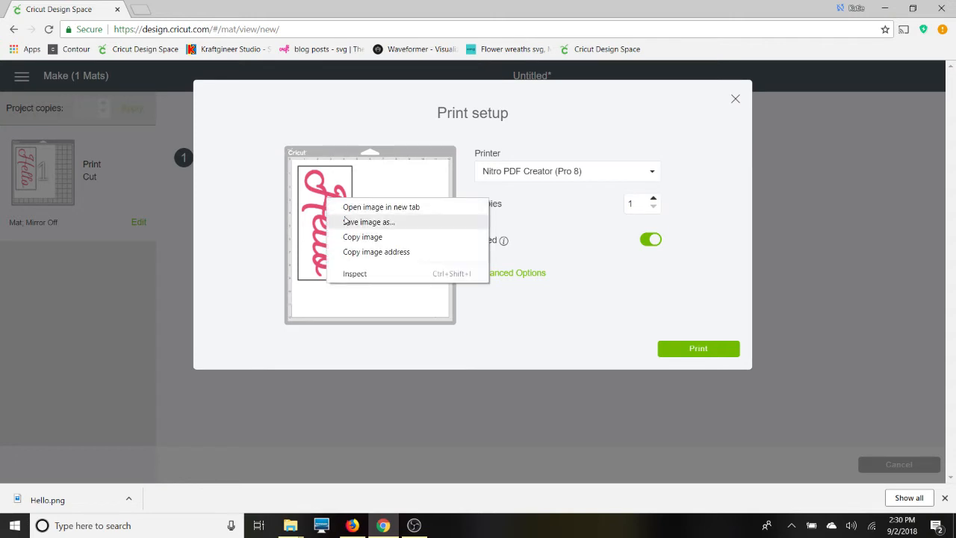
{"action": "left_click", "coordinate": [368, 221]}
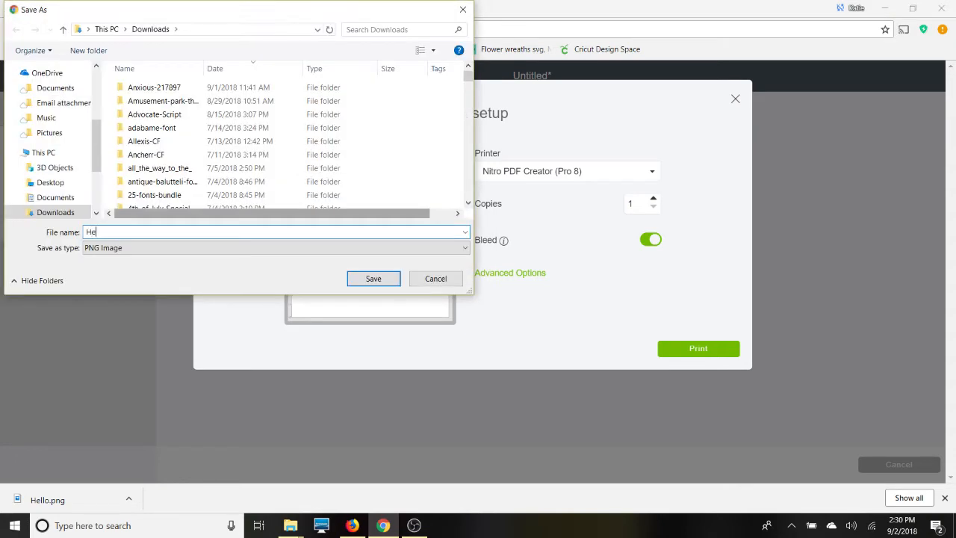
{"action": "left_click", "coordinate": [373, 277]}
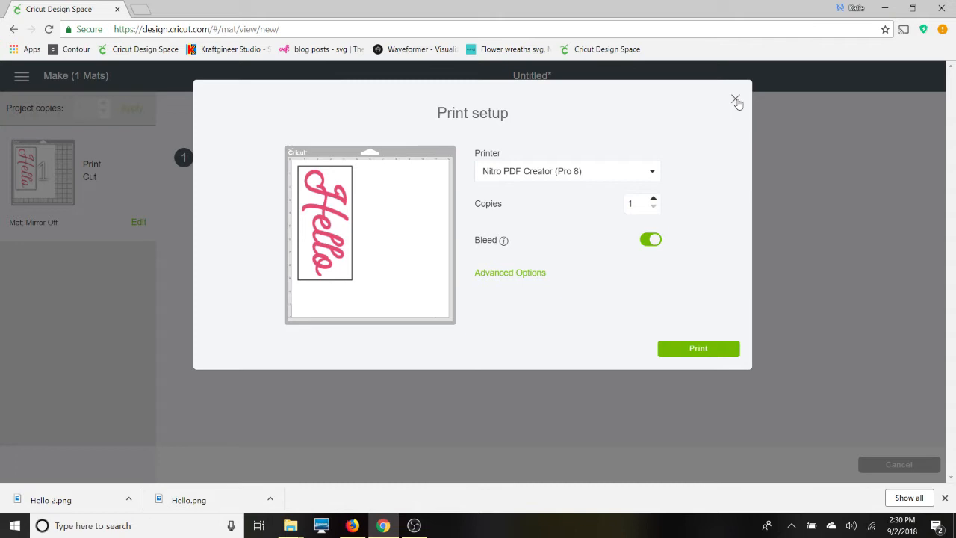
Close Print setup and cancel making to return to the canvas
{"action": "left_click", "coordinate": [735, 98]}
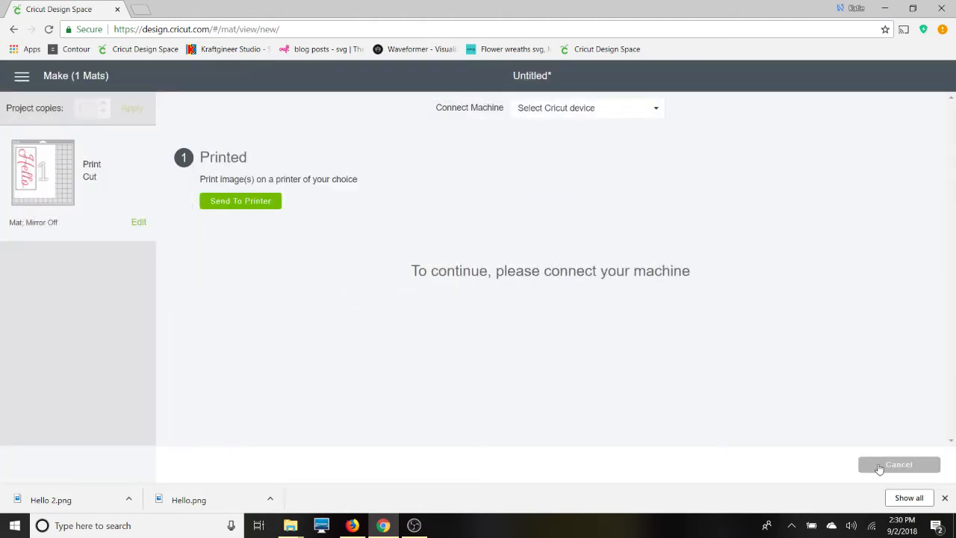
{"action": "left_click", "coordinate": [899, 463]}
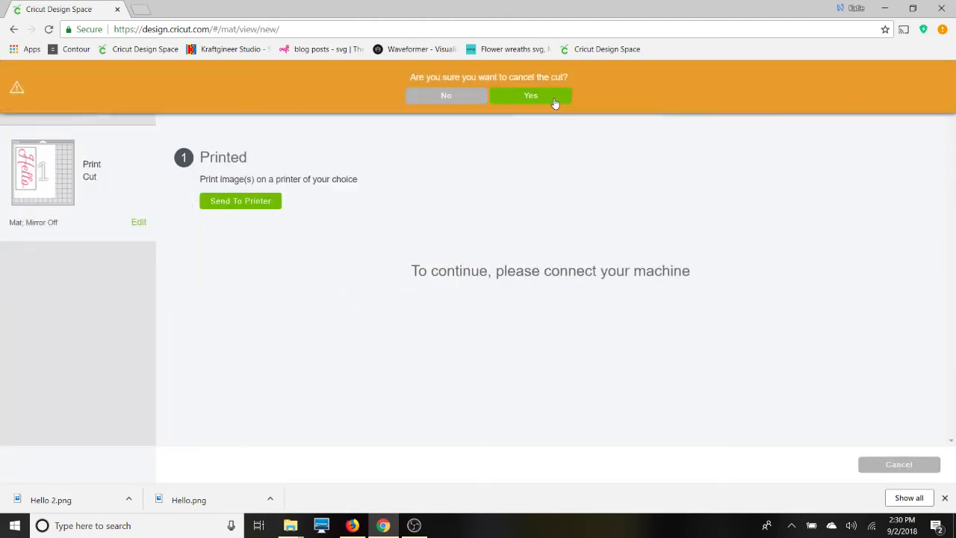
{"action": "left_click", "coordinate": [531, 96]}
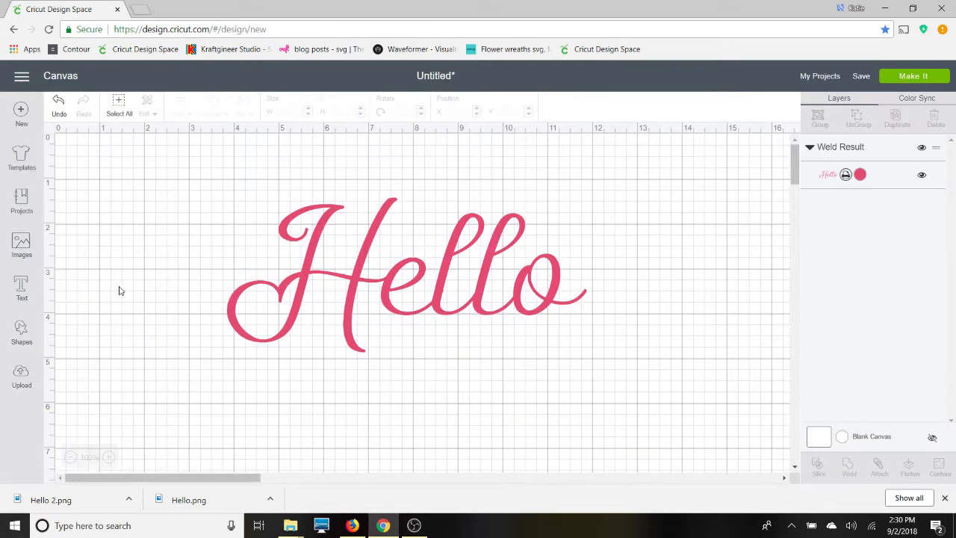
Upload Hello 2.png from the computer as a Complex image into the edit step
{"action": "left_click", "coordinate": [21, 370]}
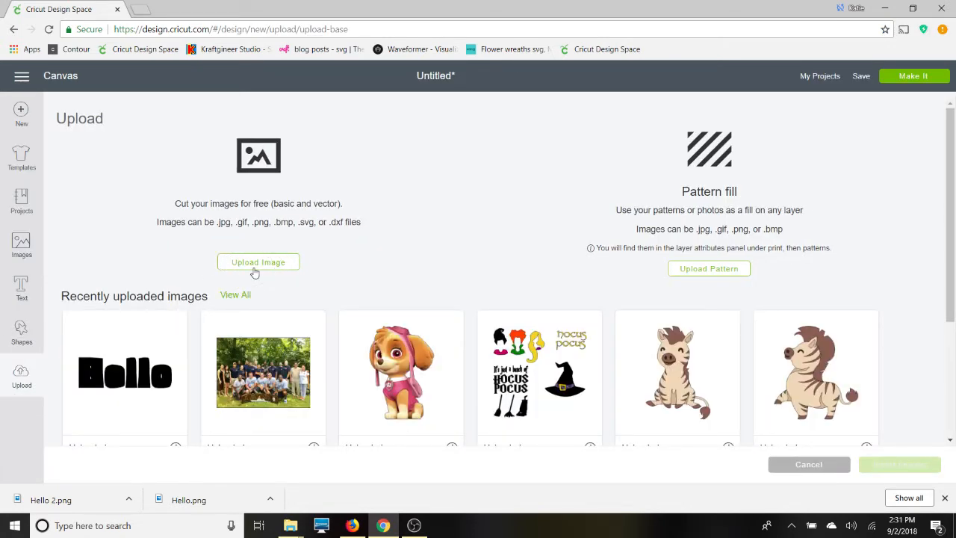
{"action": "left_click", "coordinate": [257, 261]}
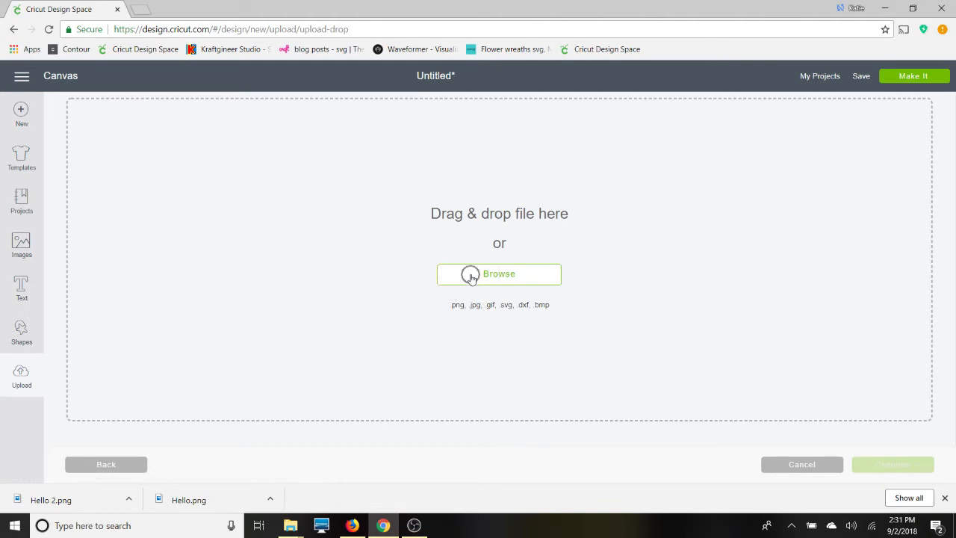
{"action": "left_click", "coordinate": [499, 273]}
{"action": "type", "text": "Hello 2.png"}
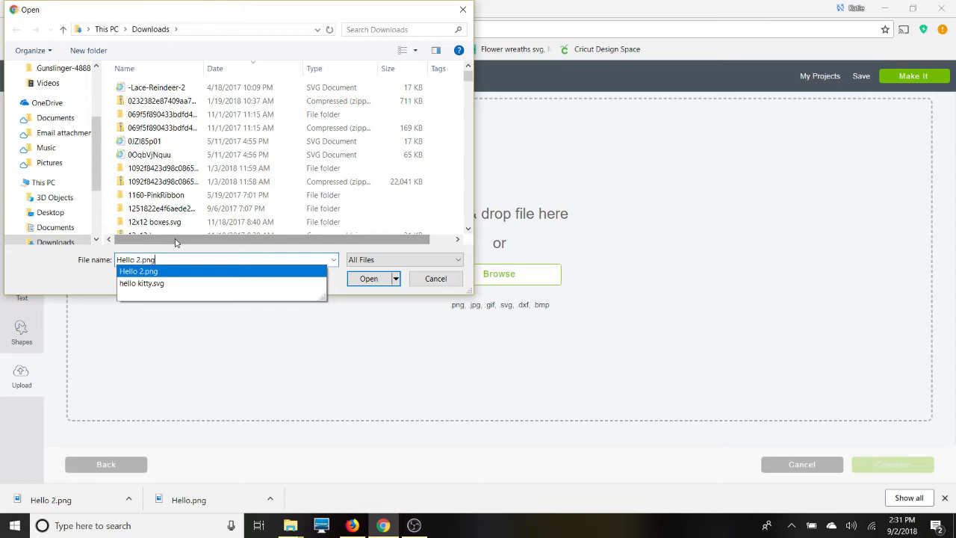
{"action": "left_click", "coordinate": [368, 278]}
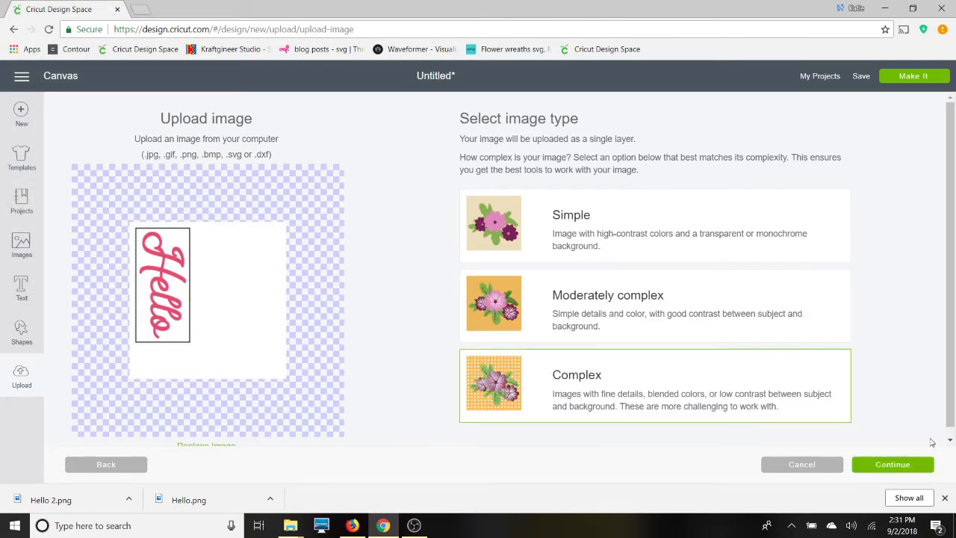
{"action": "left_click", "coordinate": [893, 463]}
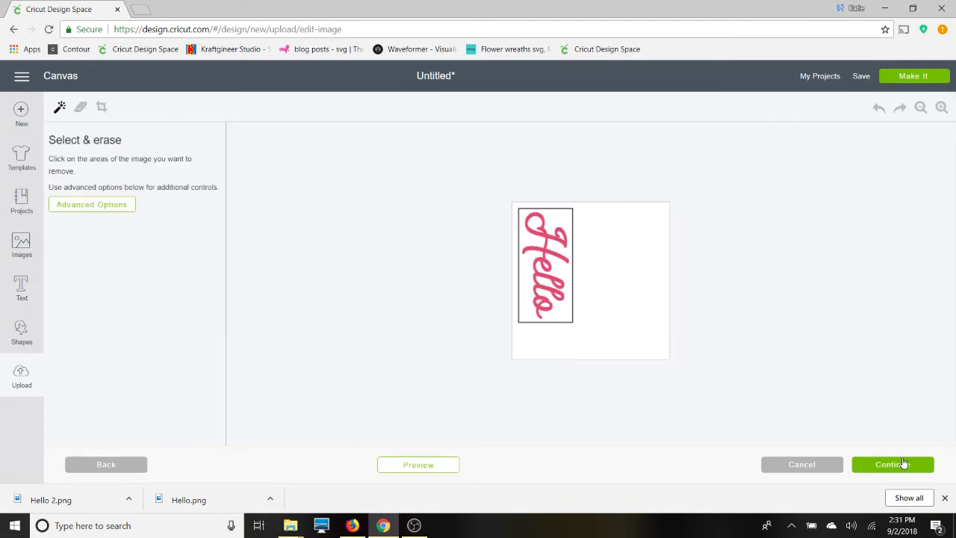
{"action": "mouse_move", "coordinate": [952, 152]}
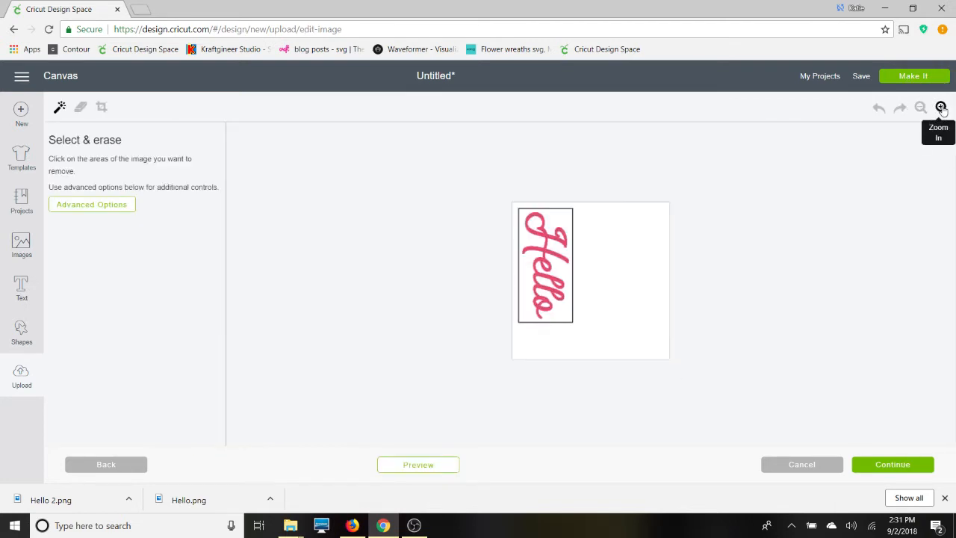
Remove the white background and erase the stray outline bits above the lettering, then continue
{"action": "left_click", "coordinate": [941, 108]}
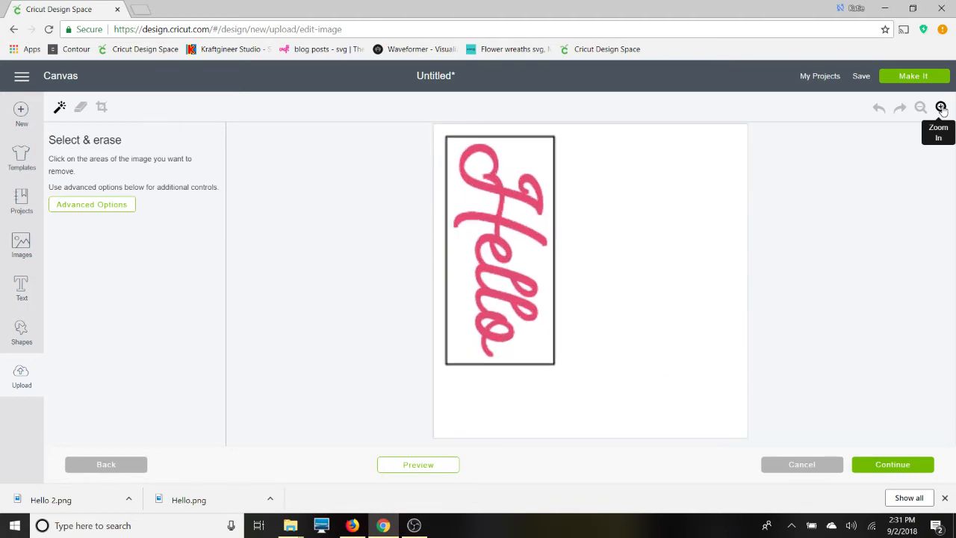
{"action": "mouse_move", "coordinate": [60, 107]}
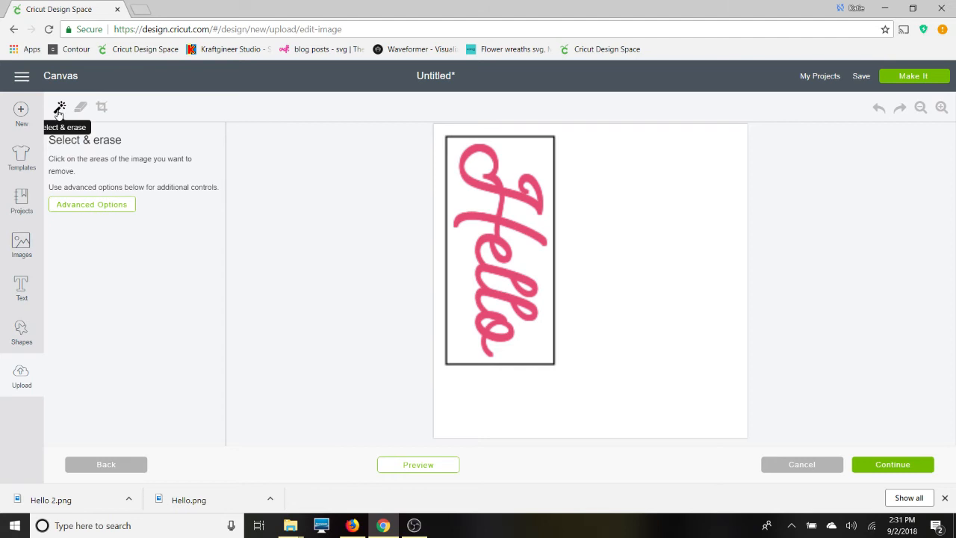
{"action": "mouse_move", "coordinate": [550, 198]}
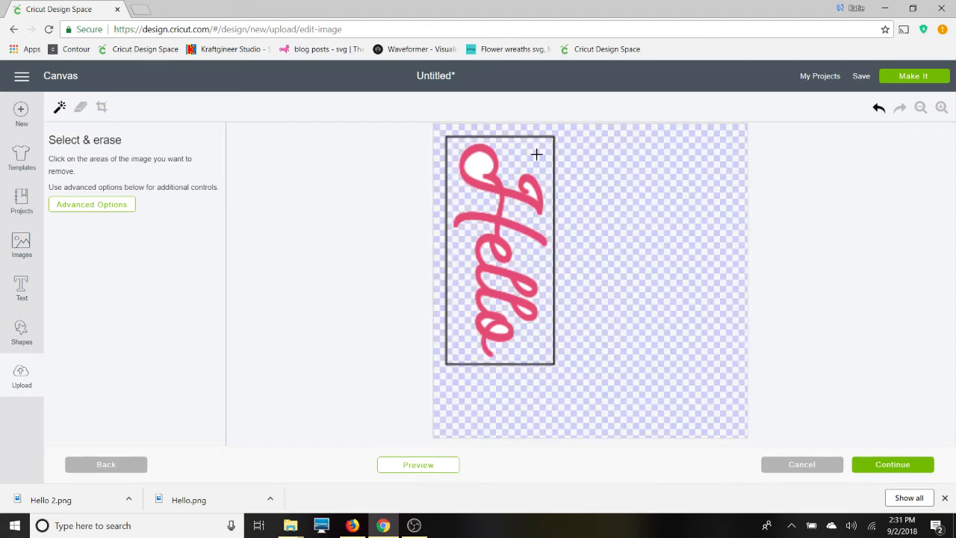
{"action": "left_click", "coordinate": [481, 163]}
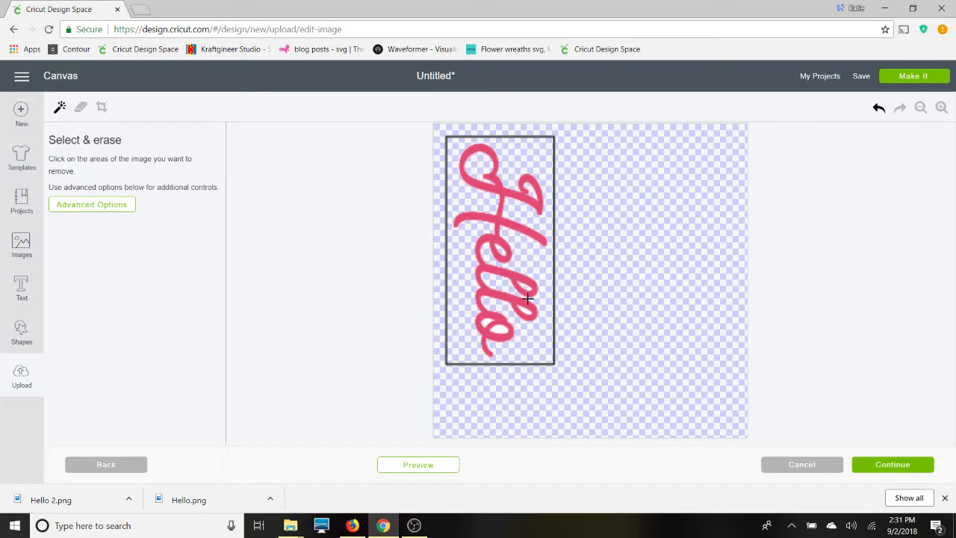
{"action": "mouse_move", "coordinate": [501, 321]}
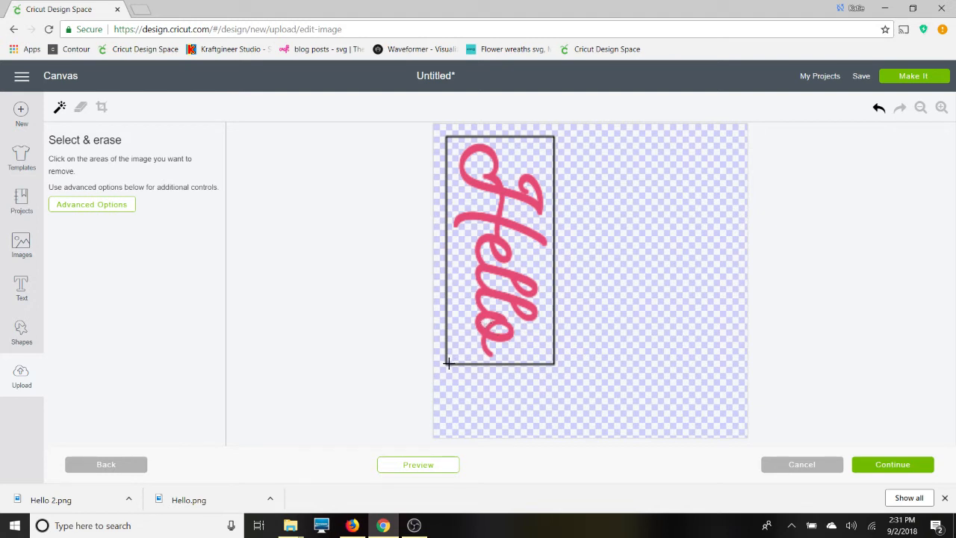
{"action": "mouse_move", "coordinate": [447, 356]}
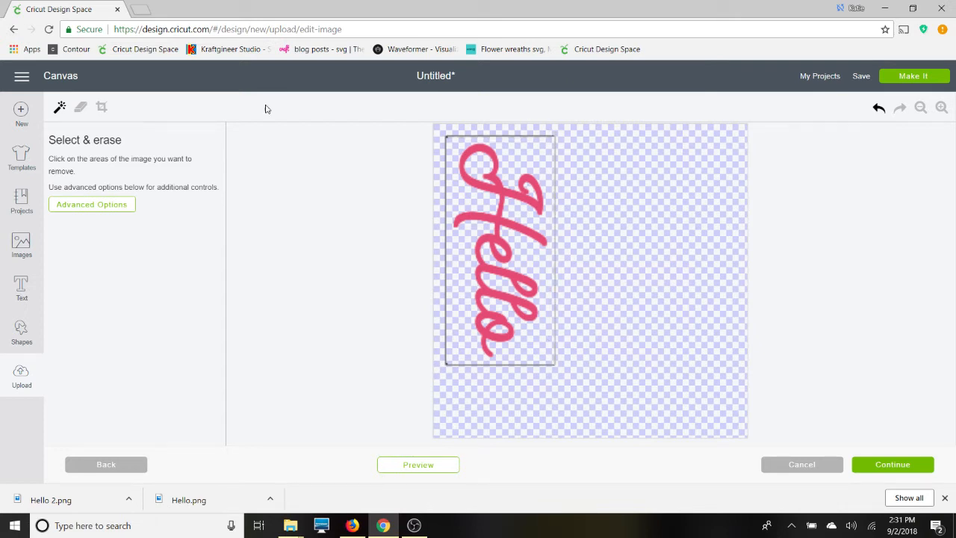
{"action": "left_click", "coordinate": [81, 107]}
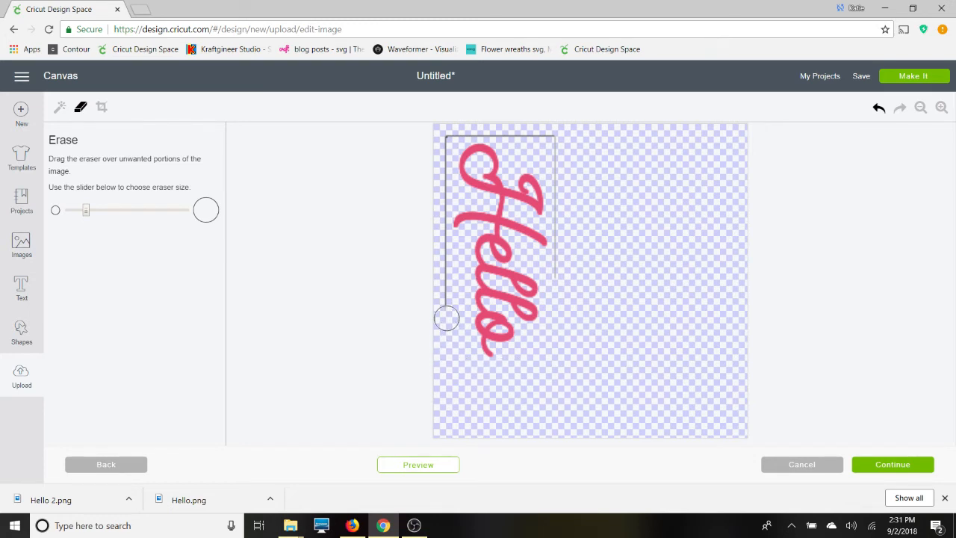
{"action": "left_click_drag", "start_coordinate": [447, 318], "coordinate": [440, 236]}
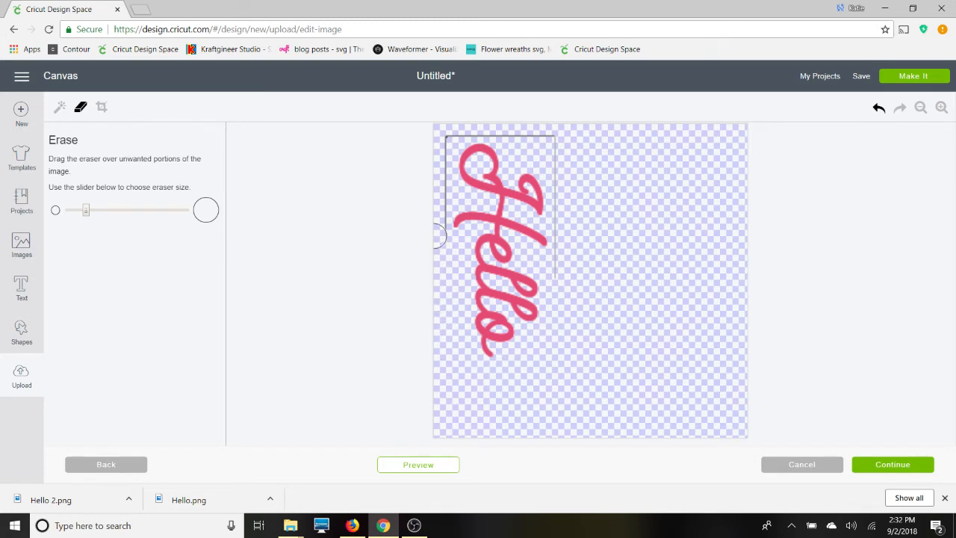
{"action": "left_click_drag", "start_coordinate": [439, 236], "coordinate": [440, 148]}
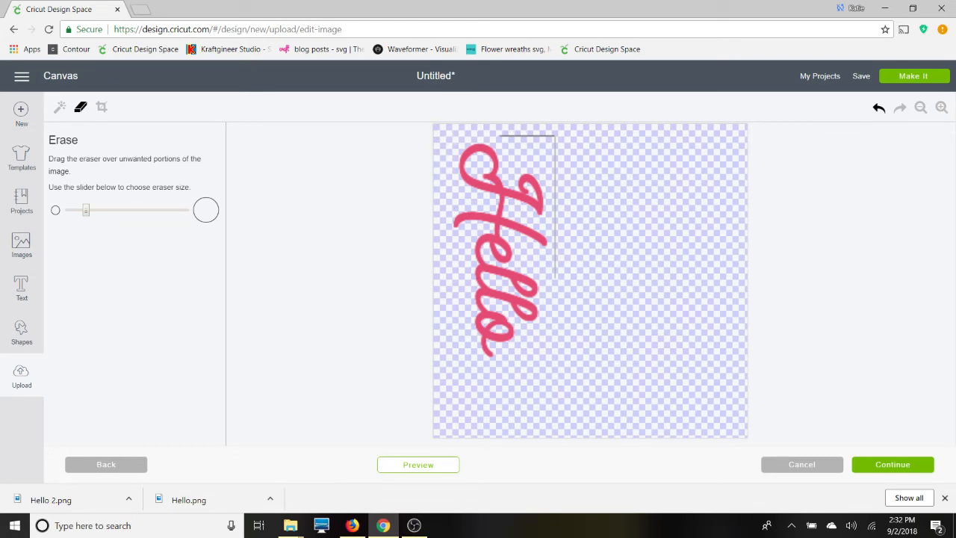
{"action": "mouse_move", "coordinate": [520, 132]}
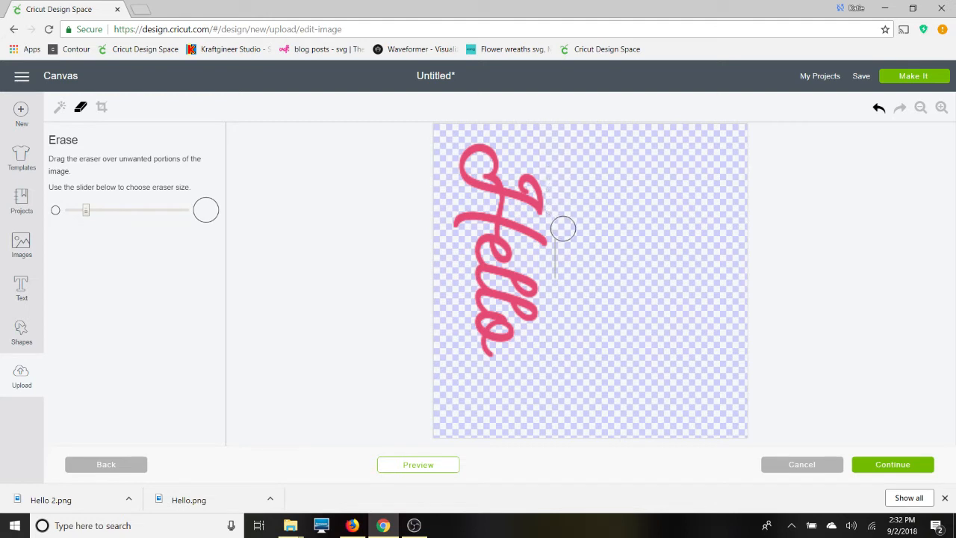
{"action": "mouse_move", "coordinate": [732, 356]}
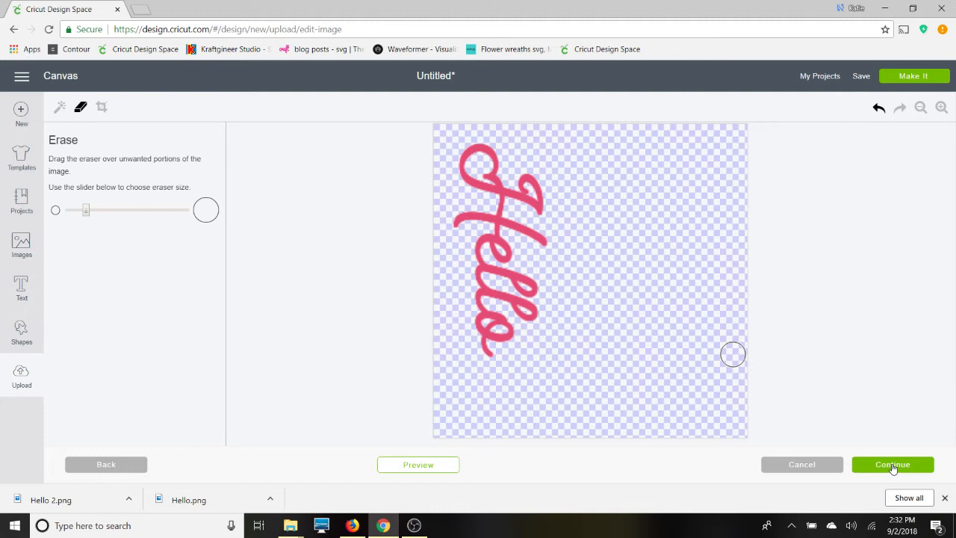
{"action": "left_click", "coordinate": [892, 463]}
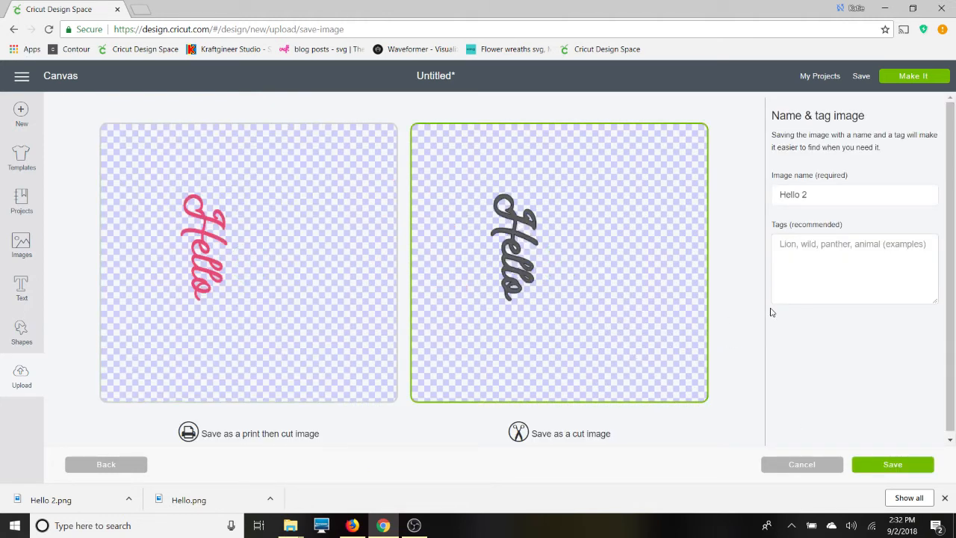
Save the cleaned image as a cut image tagged 'Hello 2' and select it in Recently uploaded
{"action": "type", "text": "Hello 2"}
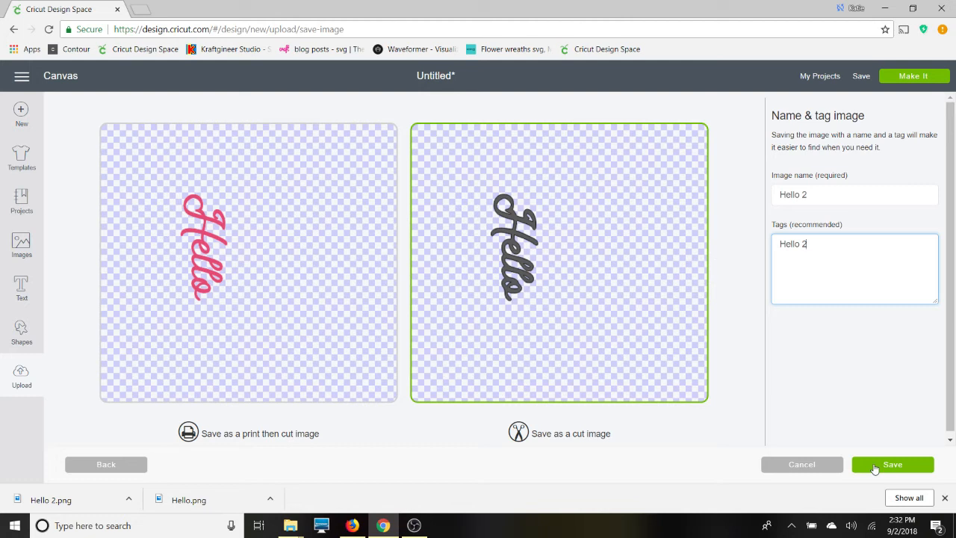
{"action": "left_click", "coordinate": [894, 463]}
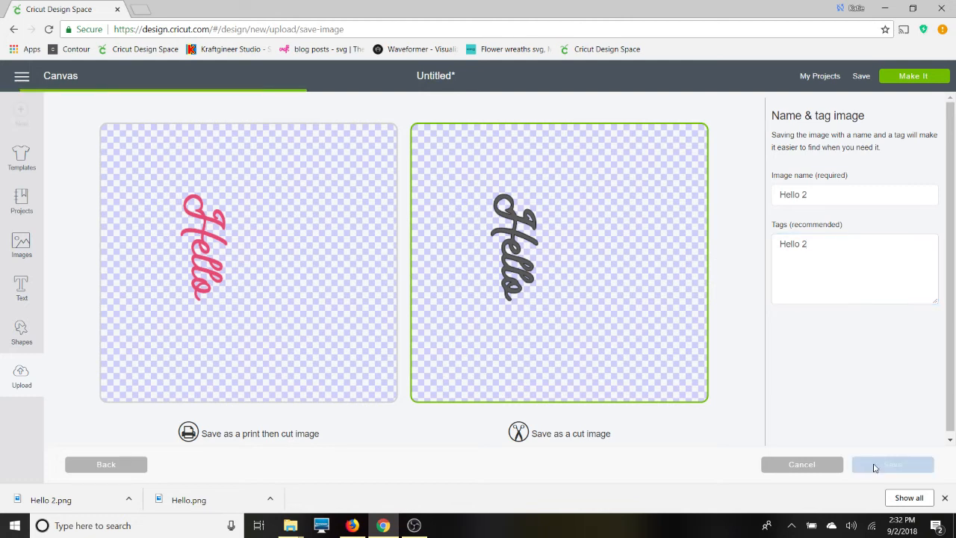
{"action": "left_click", "coordinate": [894, 463]}
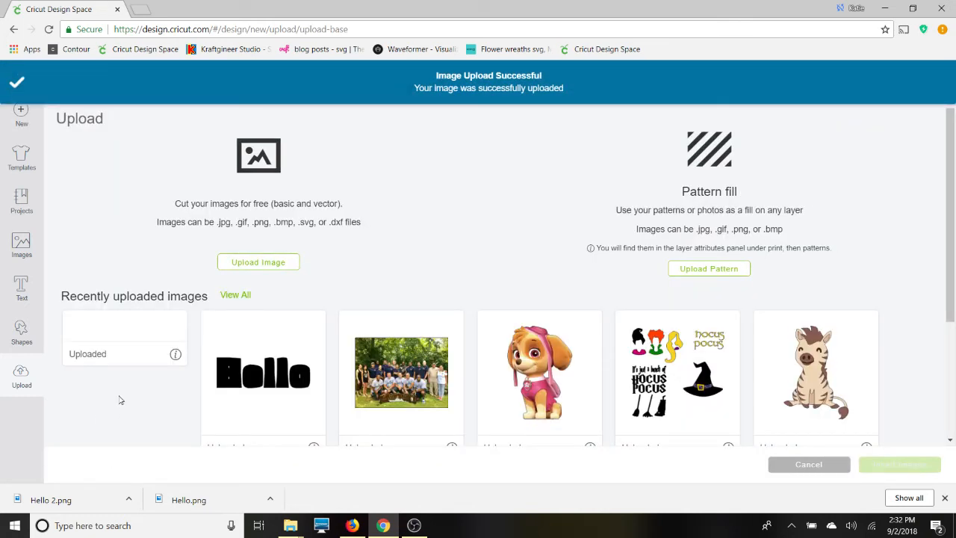
{"action": "left_click", "coordinate": [124, 372]}
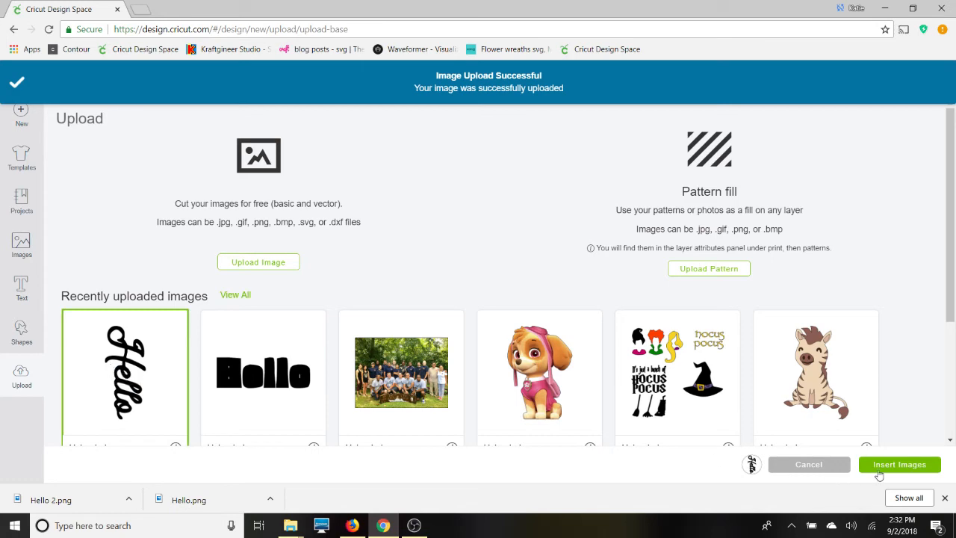
Insert the black Hello 2 onto the canvas and rotate it 270° to read horizontally
{"action": "left_click", "coordinate": [899, 463]}
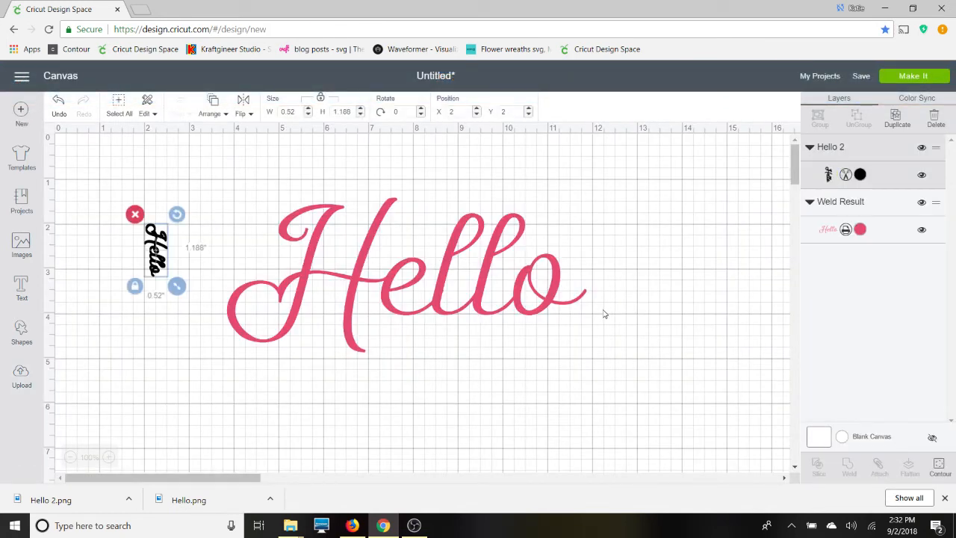
{"action": "mouse_move", "coordinate": [517, 312]}
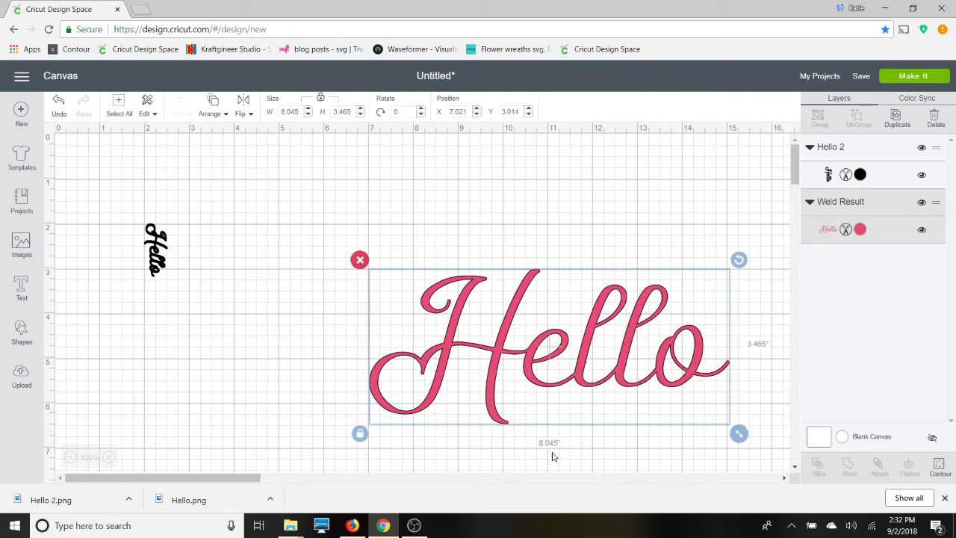
{"action": "mouse_move", "coordinate": [148, 317]}
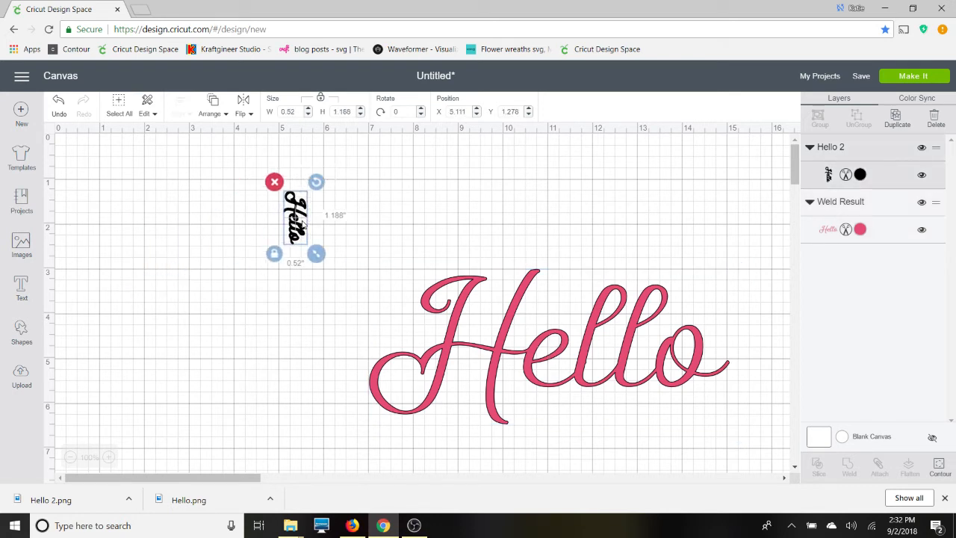
{"action": "left_click", "coordinate": [404, 110]}
{"action": "type", "text": "90"}
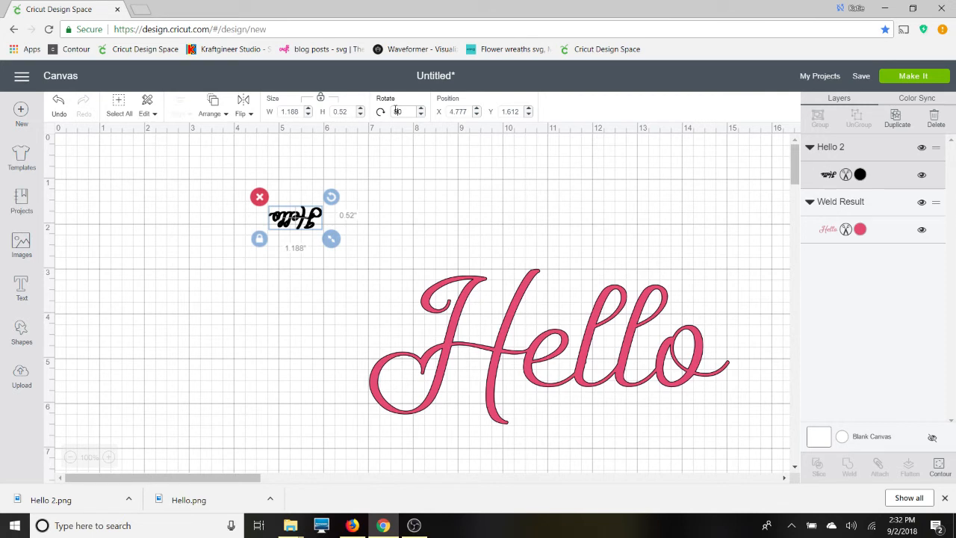
{"action": "type", "text": "270"}
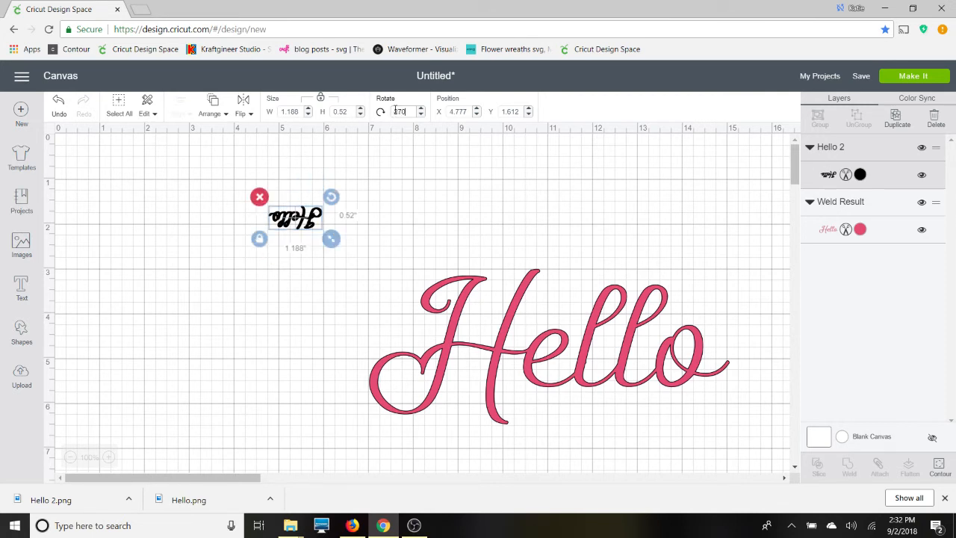
{"action": "type", "text": "270"}
{"action": "left_click", "coordinate": [296, 111]}
{"action": "type", "text": "8"}
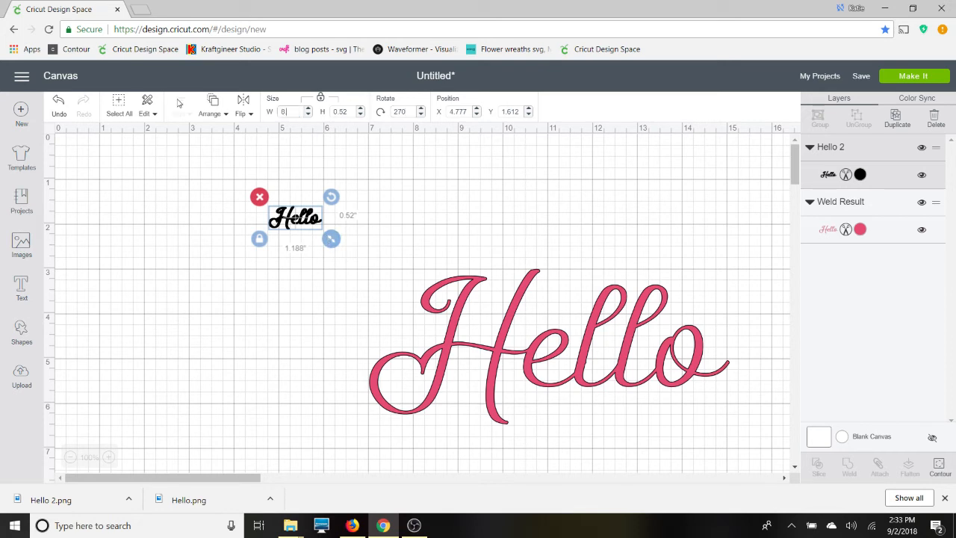
Enlarge the black Hello to about 8 in wide and place it behind the pink Hello as a slightly larger shadow
{"action": "left_click_drag", "start_coordinate": [332, 239], "coordinate": [638, 373]}
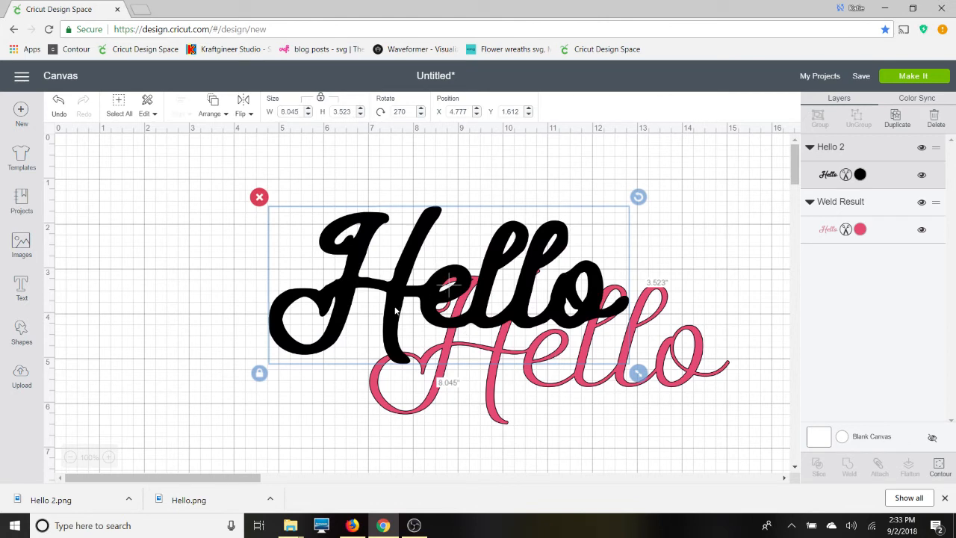
{"action": "left_click_drag", "start_coordinate": [448, 291], "coordinate": [346, 242]}
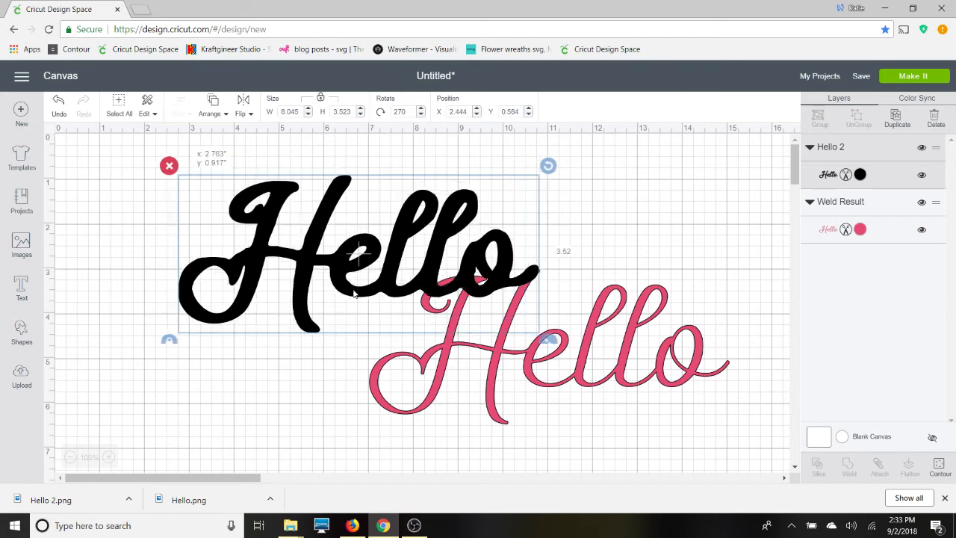
{"action": "left_click_drag", "start_coordinate": [359, 254], "coordinate": [329, 224]}
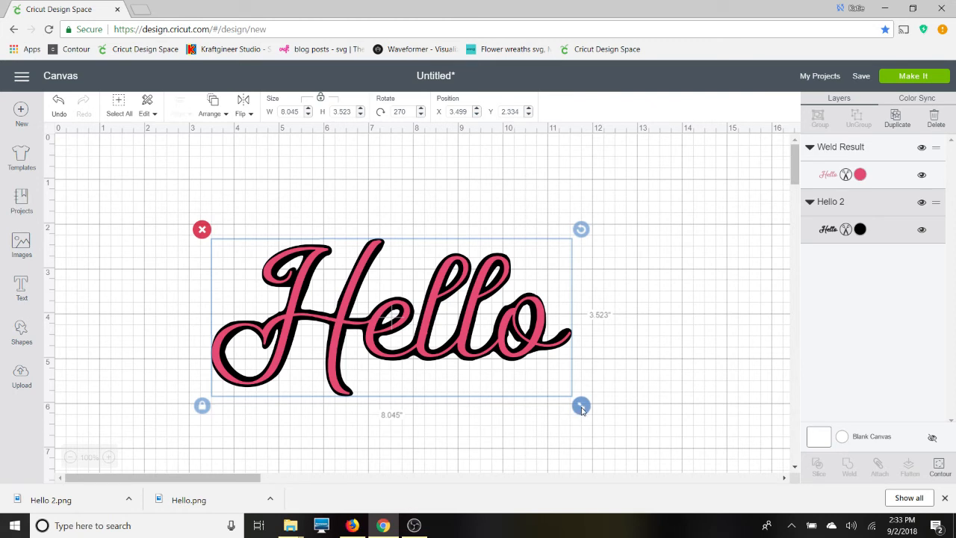
{"action": "left_click_drag", "start_coordinate": [582, 406], "coordinate": [586, 409]}
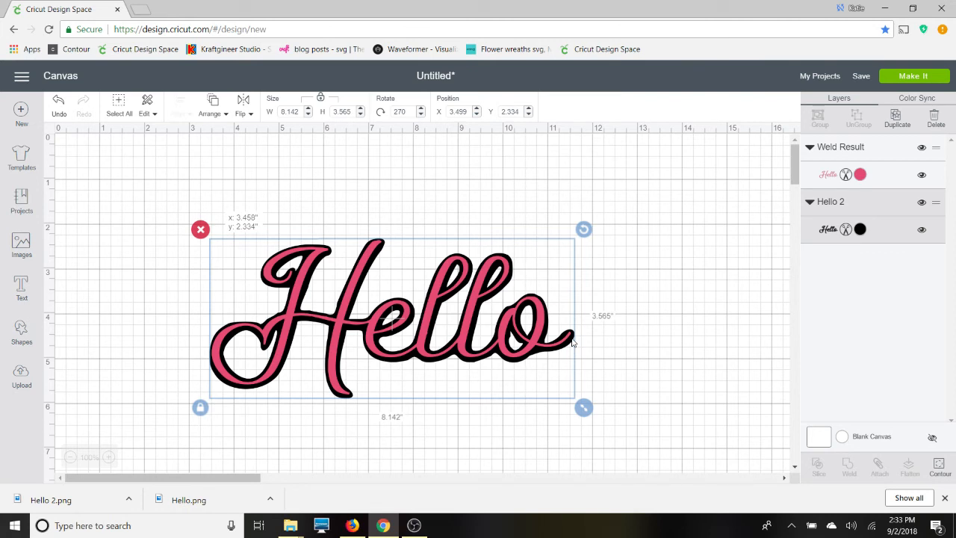
{"action": "left_click", "coordinate": [612, 357]}
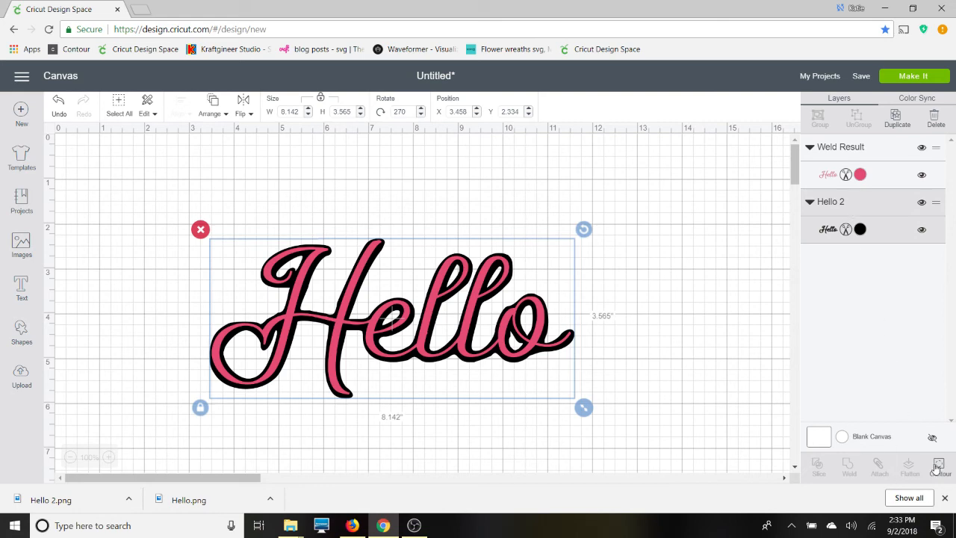
Contour the black shadow to hide its small inner letter holes and return to the canvas
{"action": "left_click", "coordinate": [935, 466]}
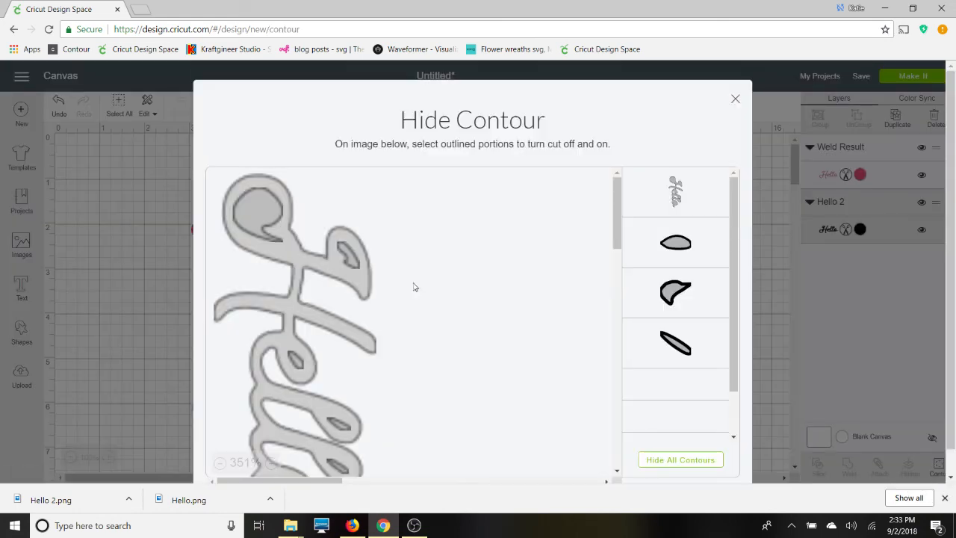
{"action": "left_click", "coordinate": [256, 212]}
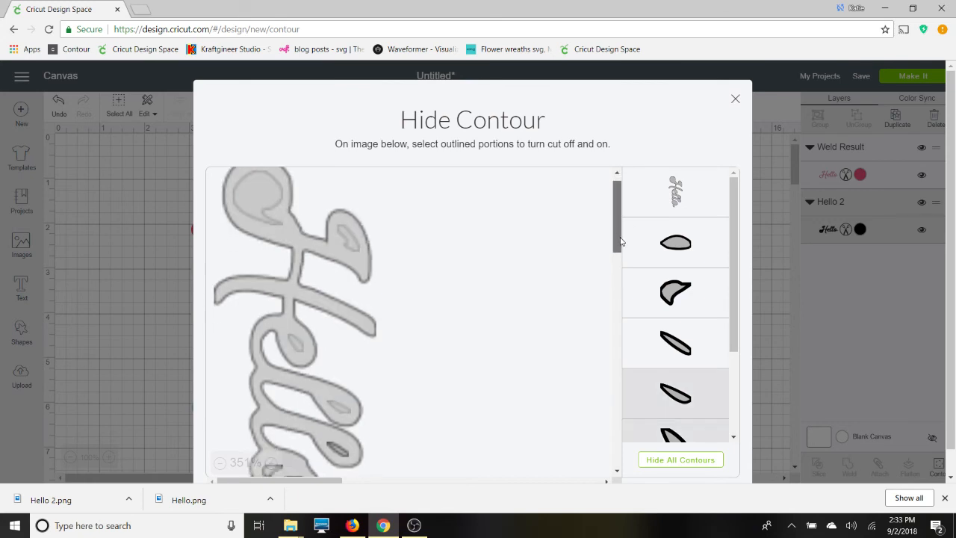
{"action": "scroll", "scroll_direction": "down", "scroll_amount": 3}
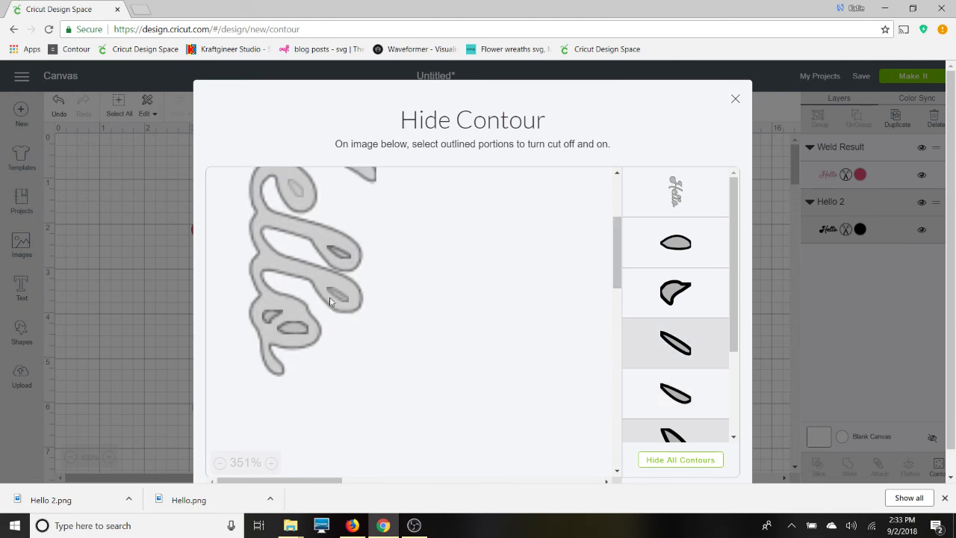
{"action": "left_click", "coordinate": [291, 329]}
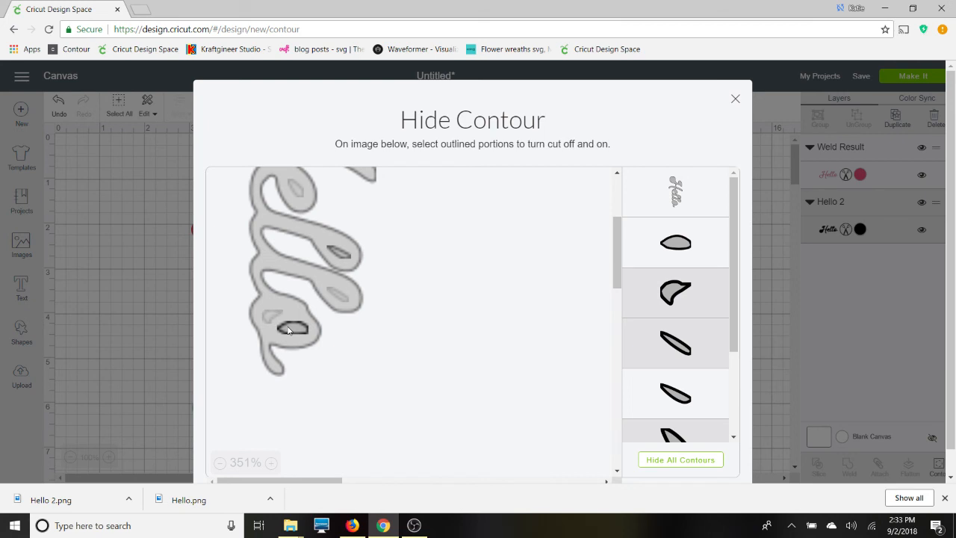
{"action": "left_click", "coordinate": [291, 329]}
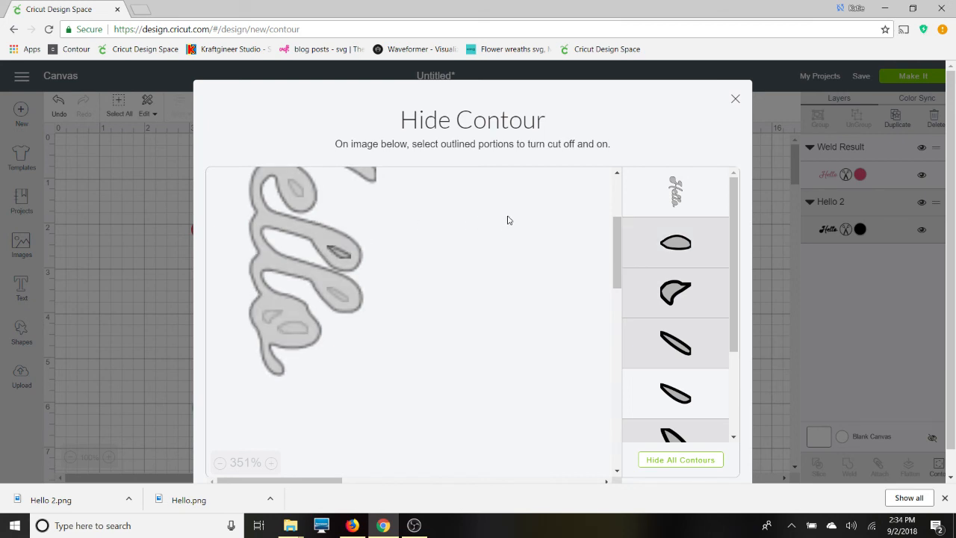
{"action": "mouse_move", "coordinate": [673, 128]}
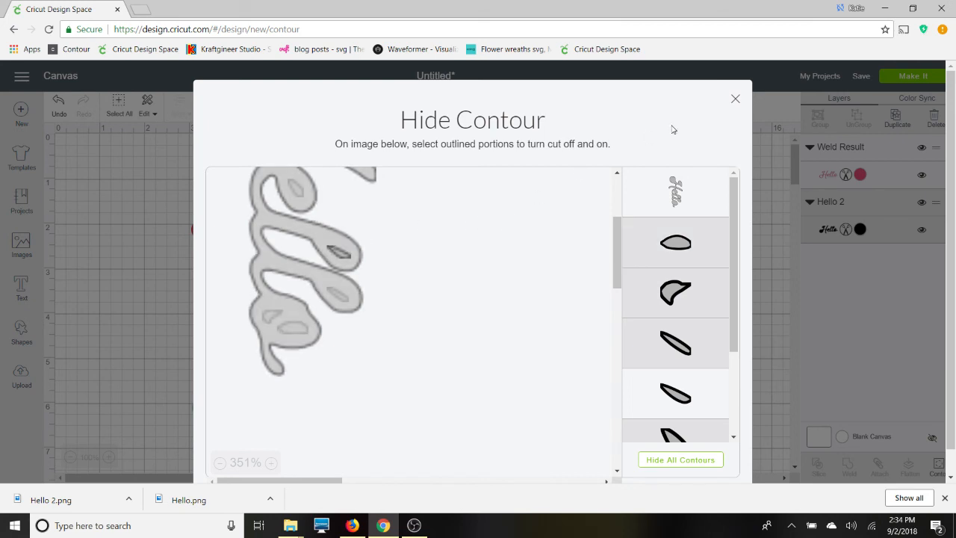
{"action": "left_click", "coordinate": [735, 98]}
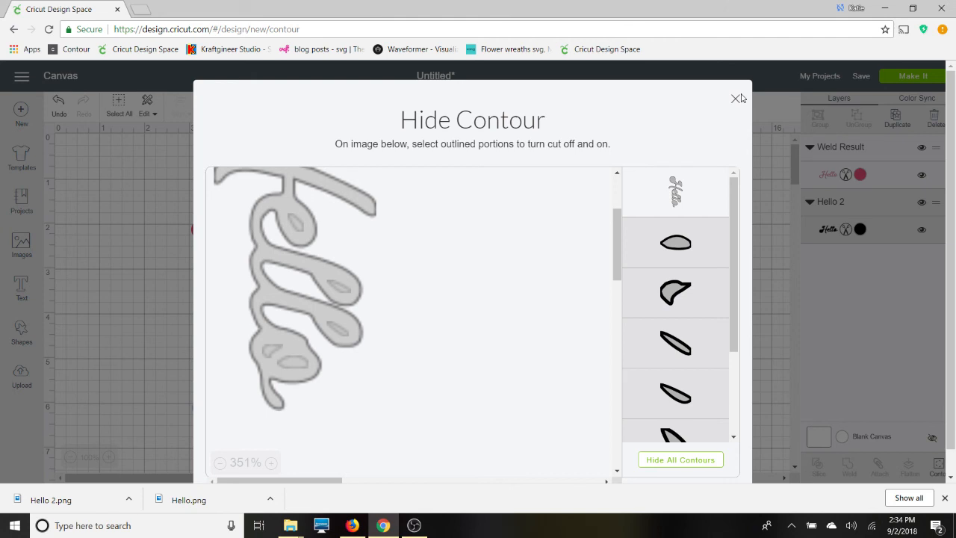
{"action": "left_click", "coordinate": [738, 99]}
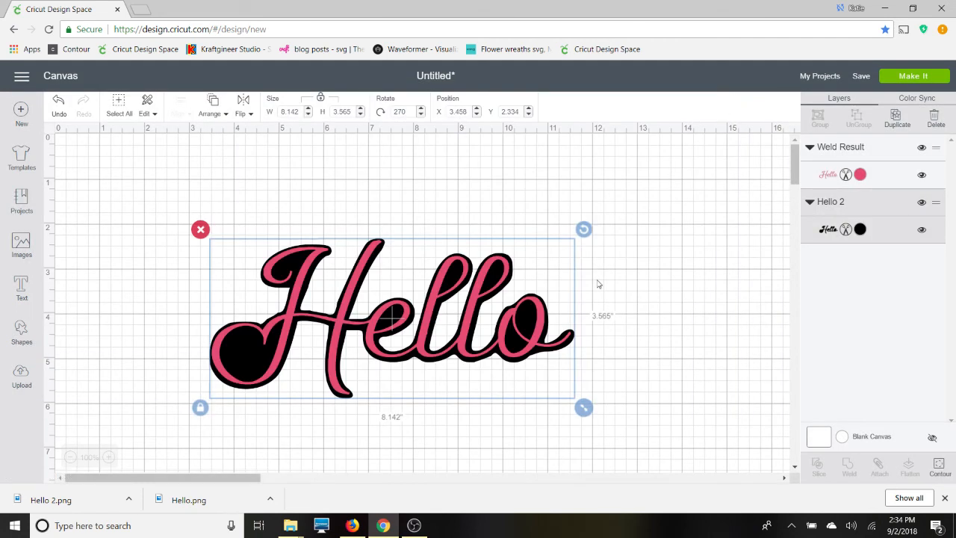